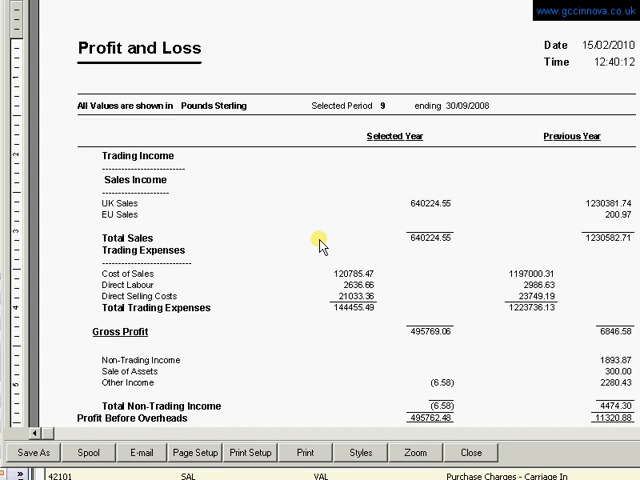
mouse_move(318, 244)
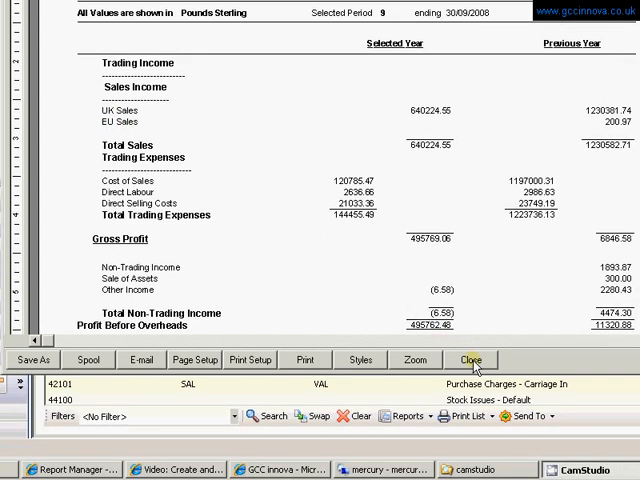
Step: Close the report preview and open the Profit & Loss Layout line details from Financial Statement Layouts
left_click(470, 360)
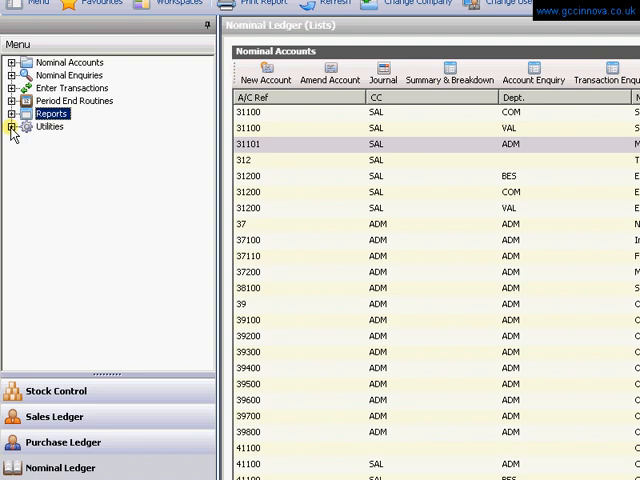
left_click(12, 128)
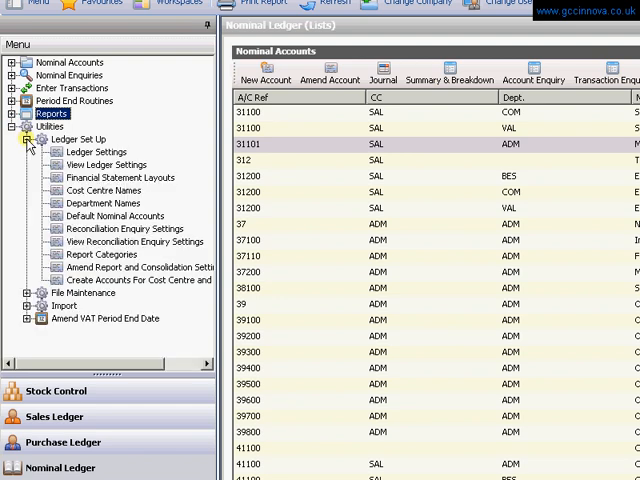
mouse_move(116, 184)
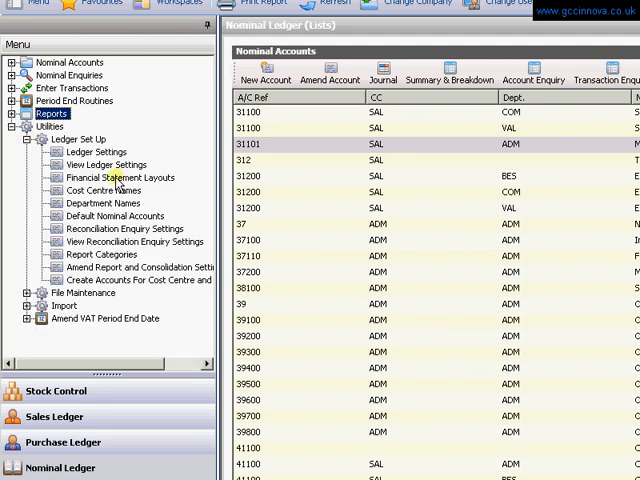
left_click(108, 176)
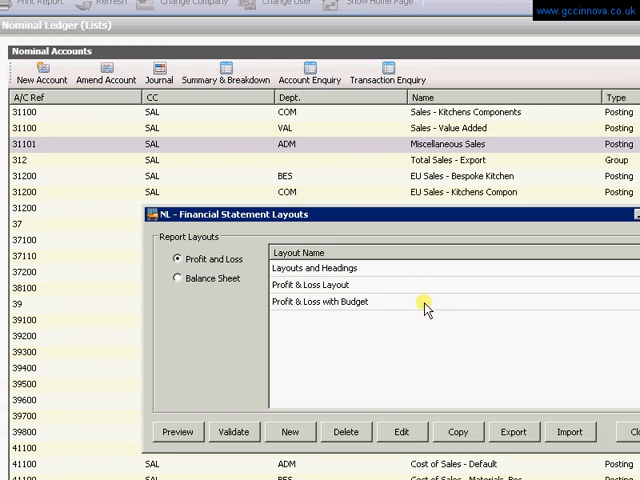
mouse_move(236, 296)
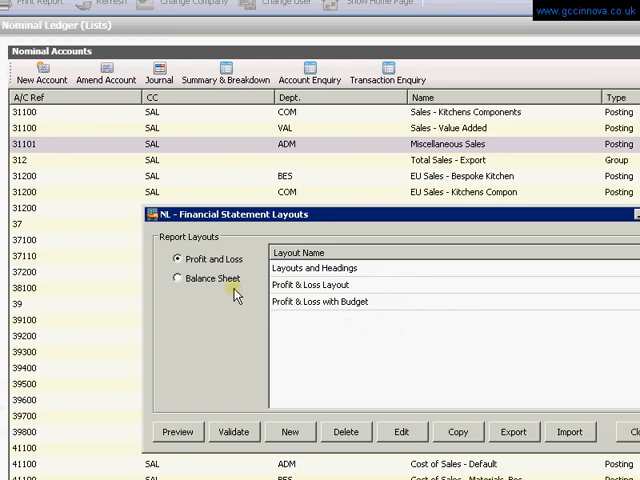
mouse_move(308, 300)
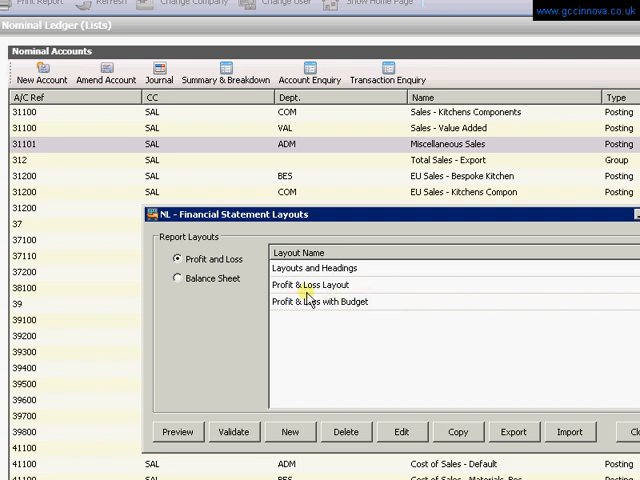
left_click(310, 284)
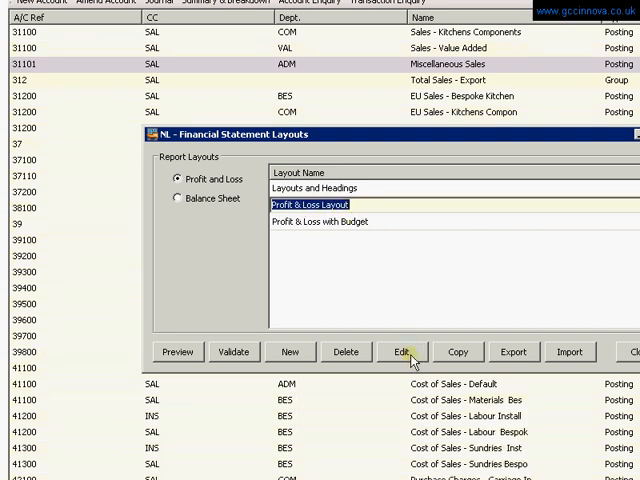
left_click(400, 352)
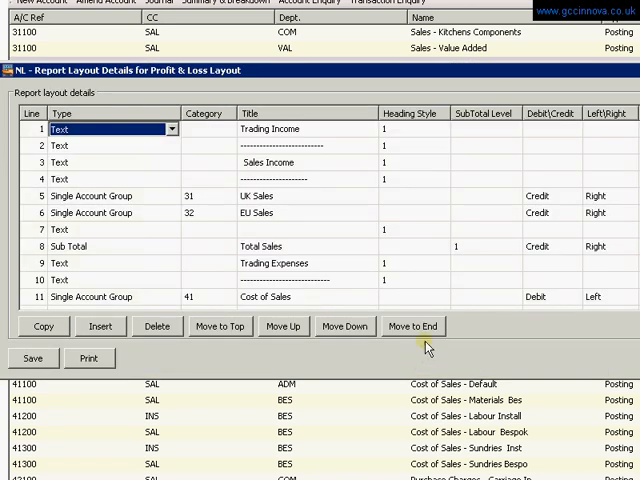
mouse_move(304, 200)
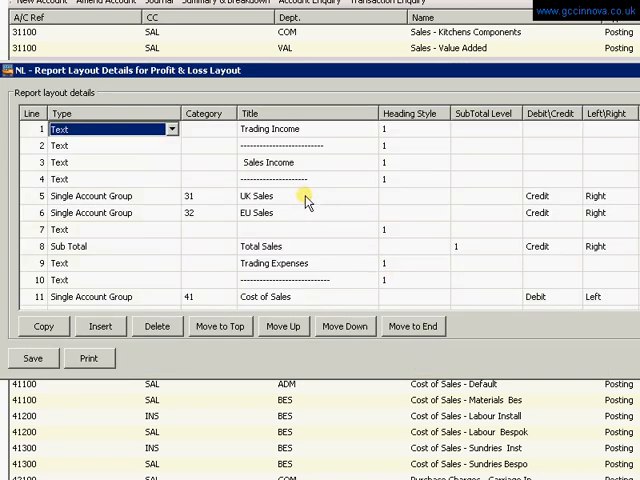
mouse_move(304, 204)
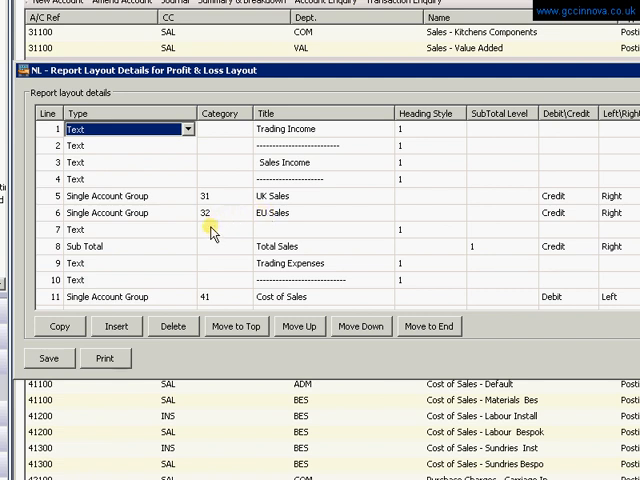
mouse_move(284, 230)
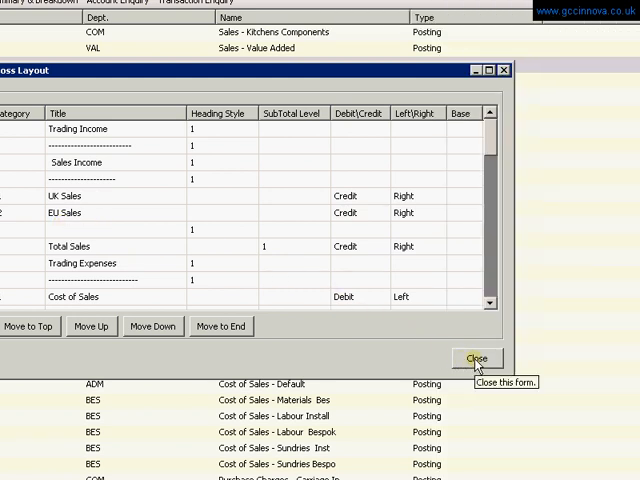
Step: Leave the layout details and add report category 33 'Worldwide sales' of type Profit and Loss
left_click(476, 358)
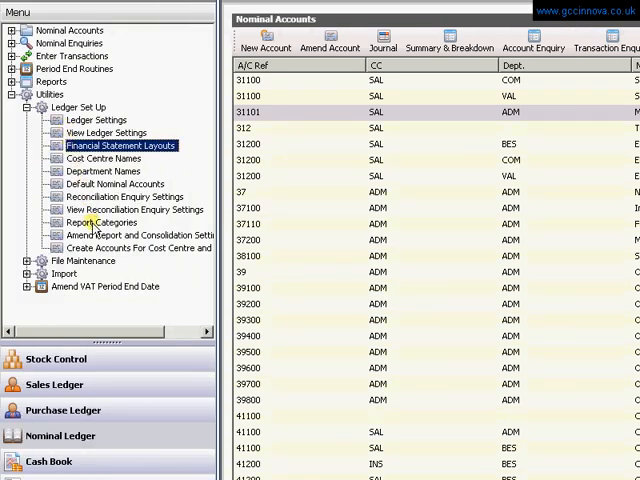
left_click(92, 222)
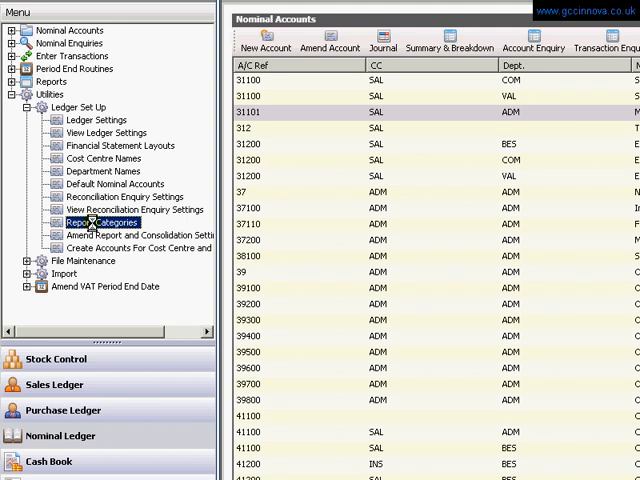
left_click(96, 222)
type("33")
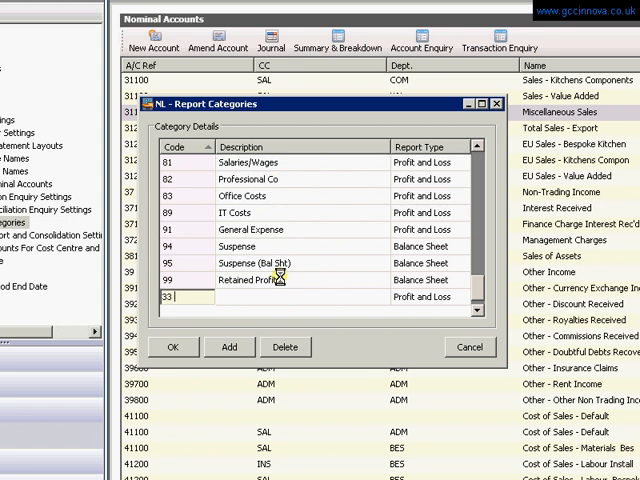
type("W")
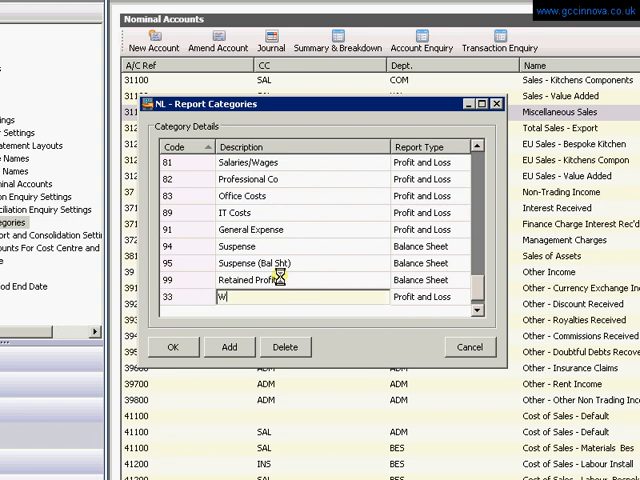
type("orldwide sales")
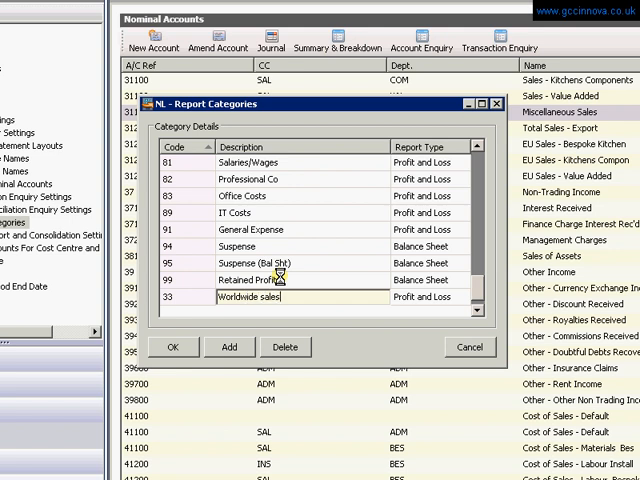
mouse_move(316, 264)
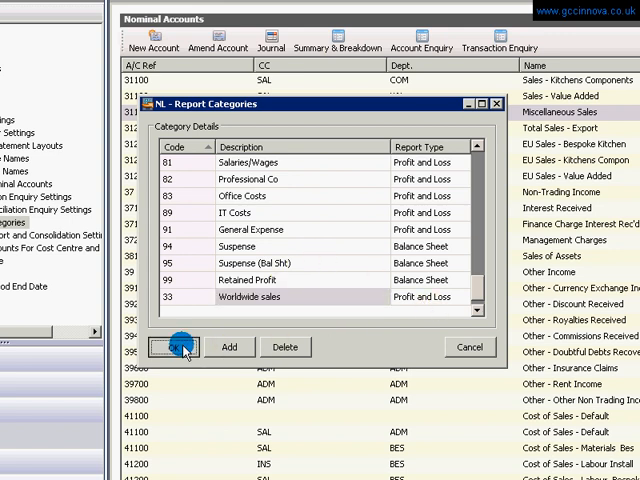
Step: Save the new category, acknowledge the 'Unable to open form' warning, and open the Nominal Ledger settings
left_click(184, 348)
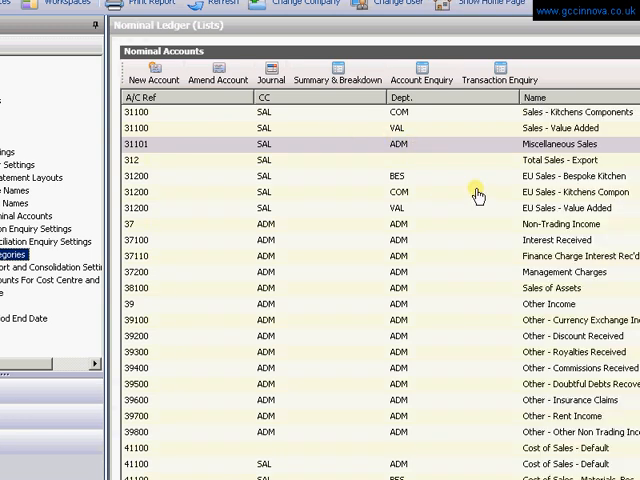
mouse_move(168, 244)
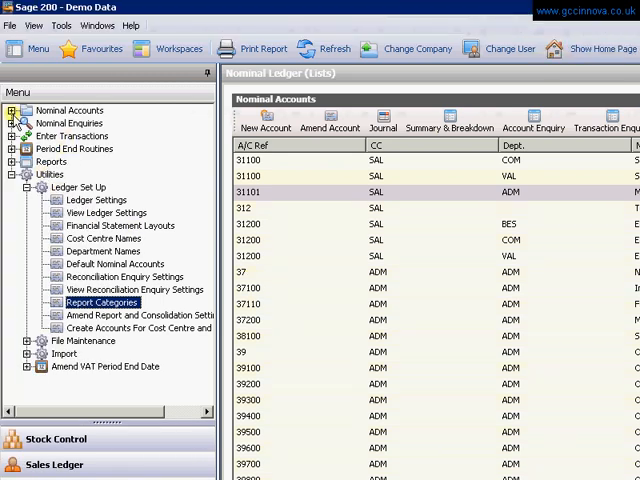
left_click(12, 110)
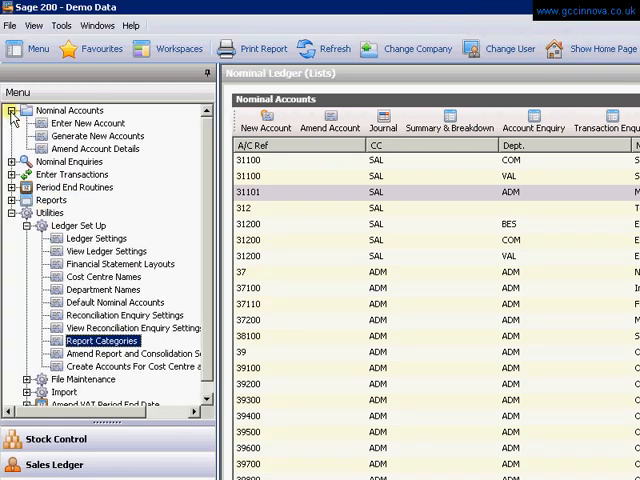
mouse_move(108, 144)
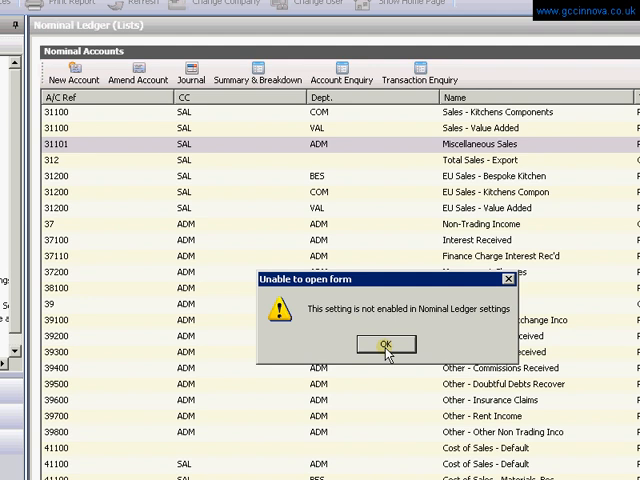
left_click(386, 344)
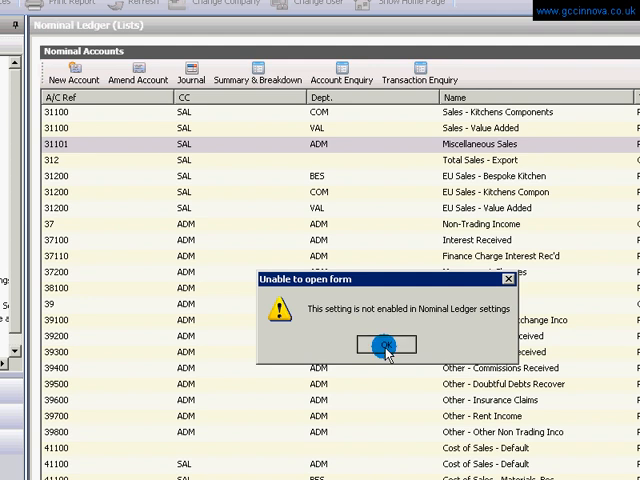
left_click(386, 344)
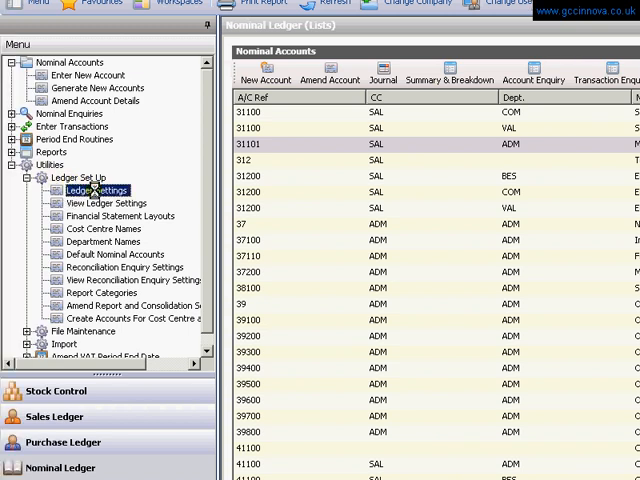
left_click(88, 188)
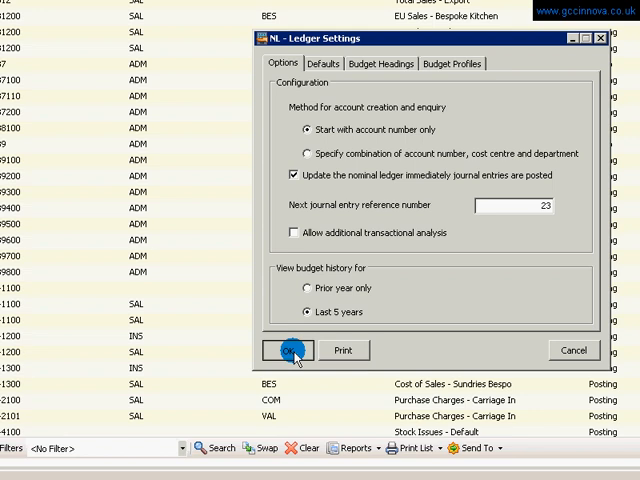
Step: Accept the settings and enter new account 31300 'Worldwide Sales', category 33, keeping transactions 24 months
left_click(288, 350)
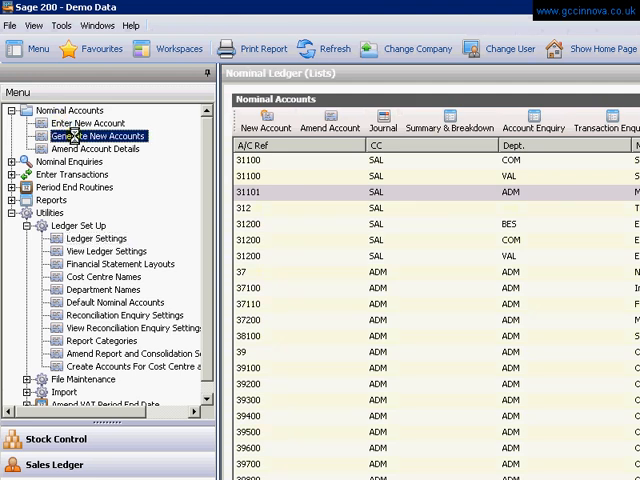
left_click(96, 136)
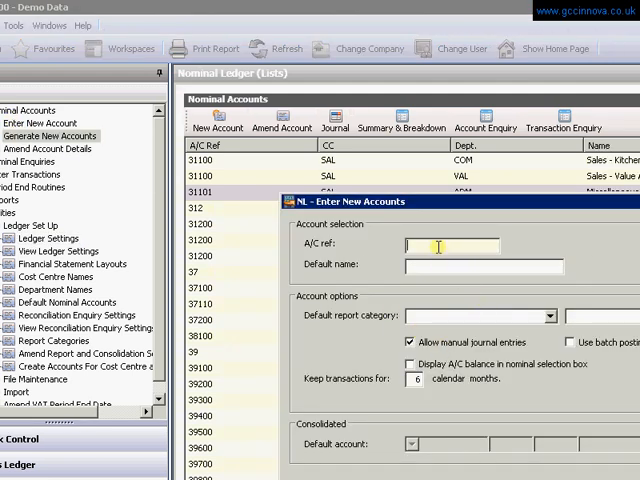
type("31300")
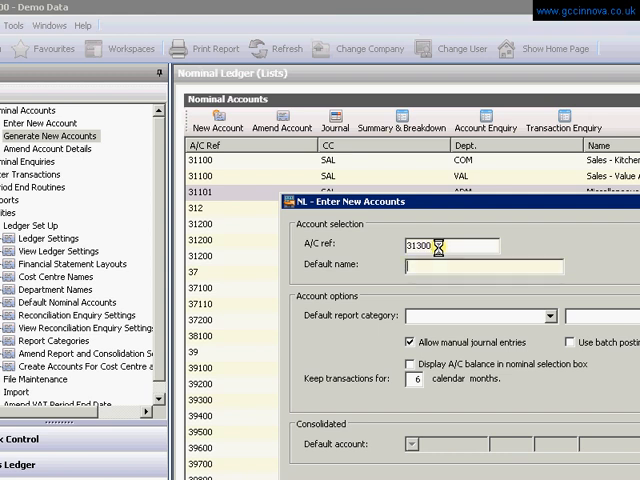
type("Wor")
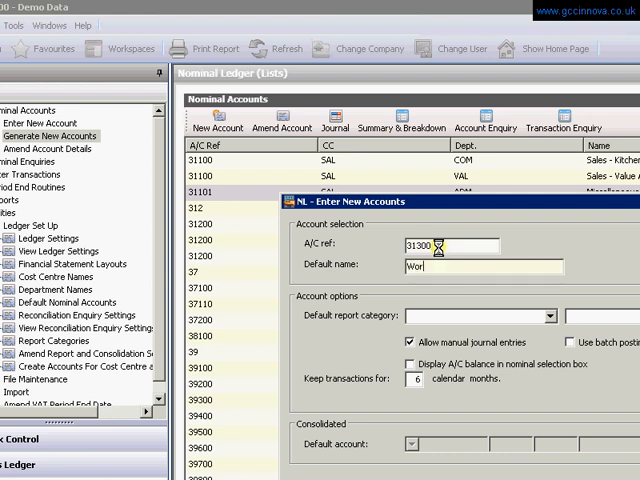
type("ldwide")
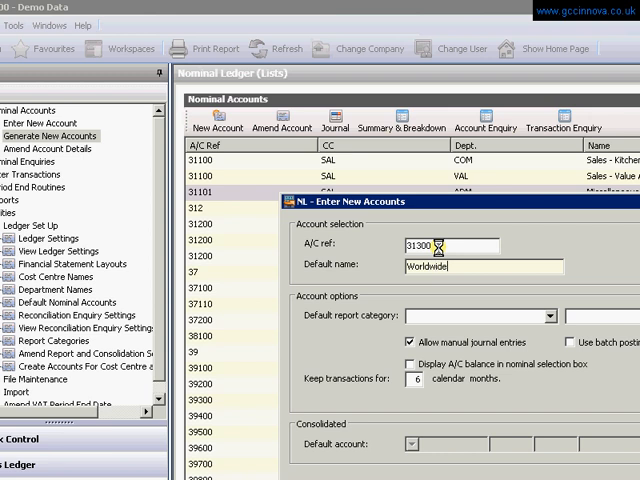
type("Sales")
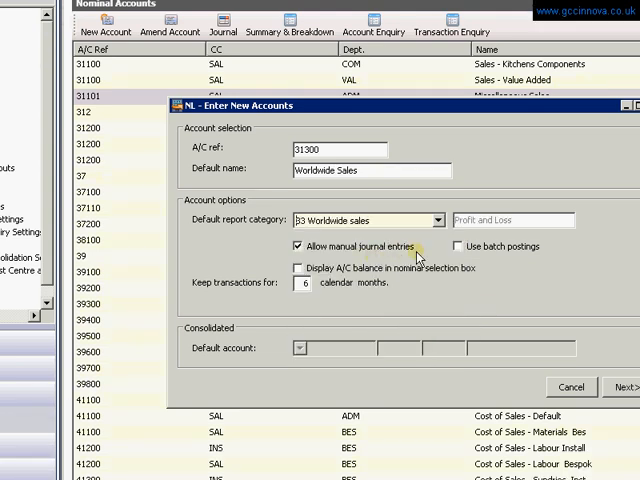
mouse_move(378, 256)
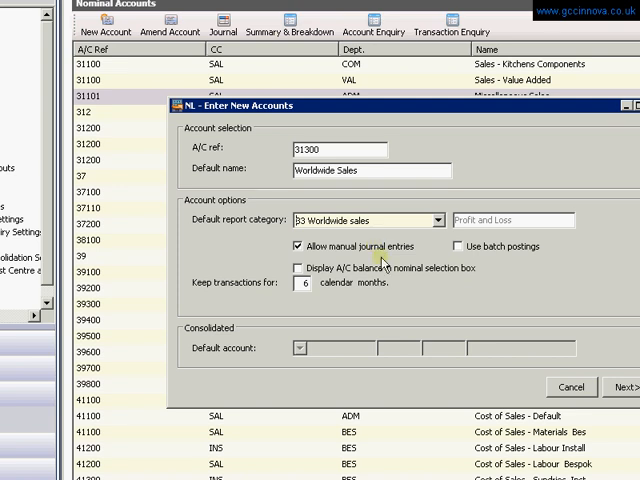
mouse_move(396, 278)
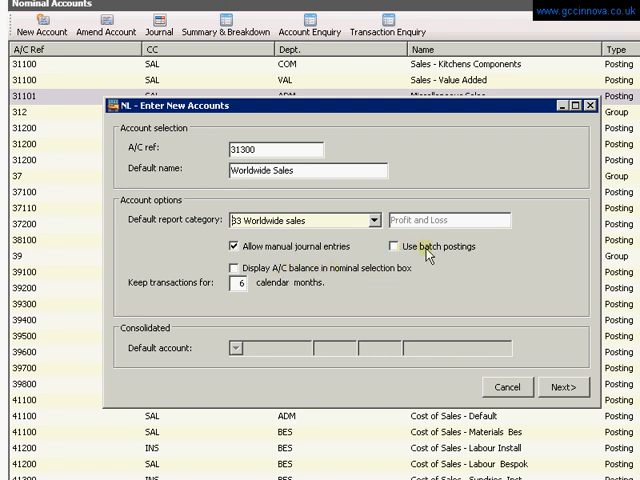
triple_click(236, 286)
type("24")
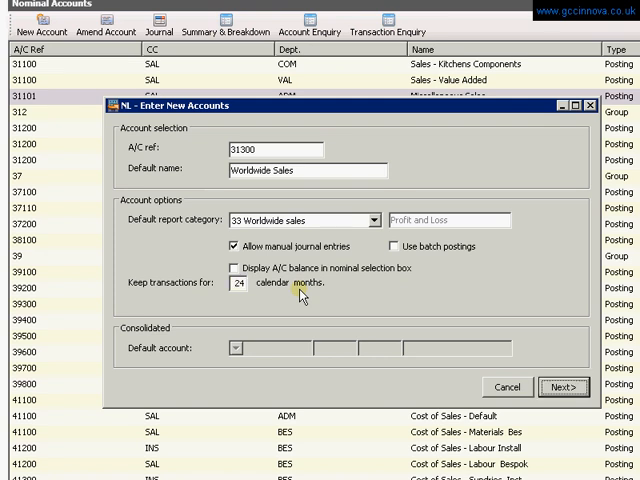
Step: Include all cost centres and departments and generate the 31300 Worldwide Sales accounts for every combination
left_click(562, 388)
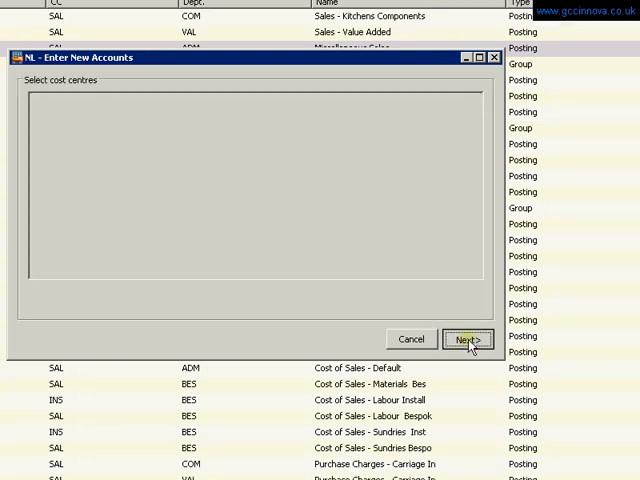
left_click(468, 340)
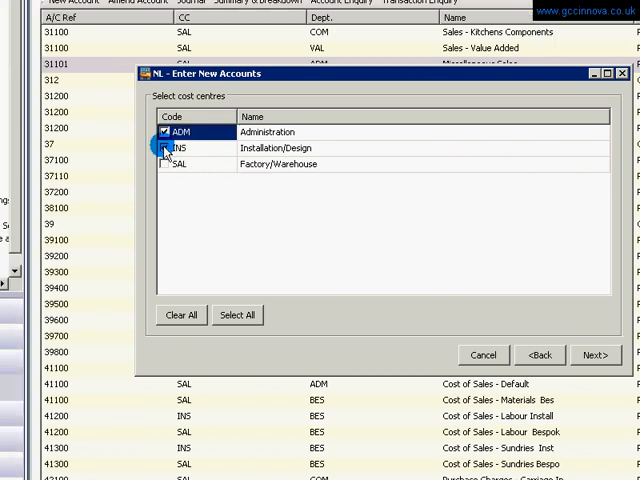
left_click(220, 316)
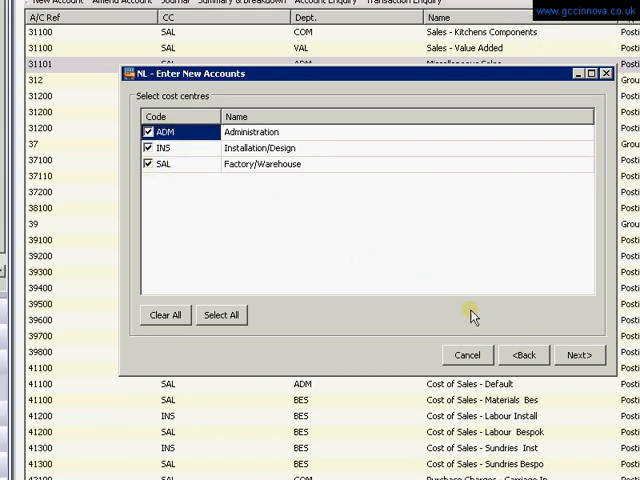
left_click(580, 356)
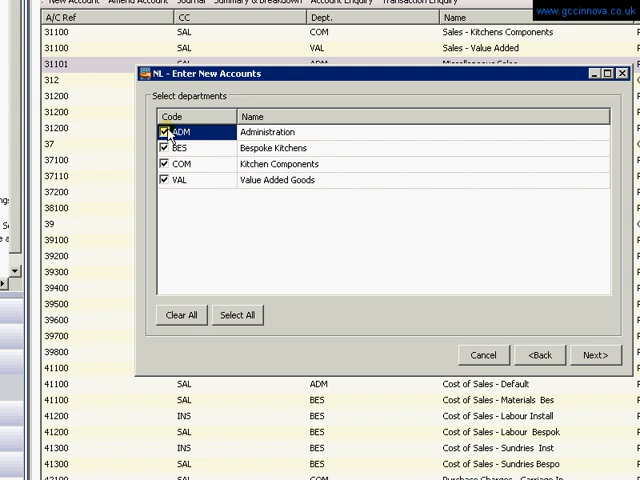
left_click(596, 356)
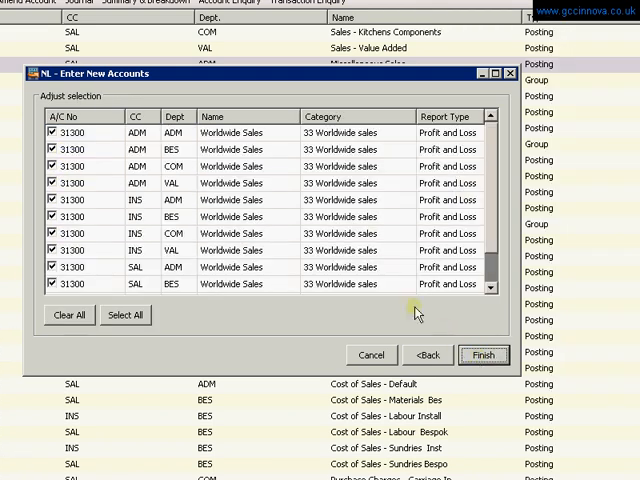
scroll("down", 3)
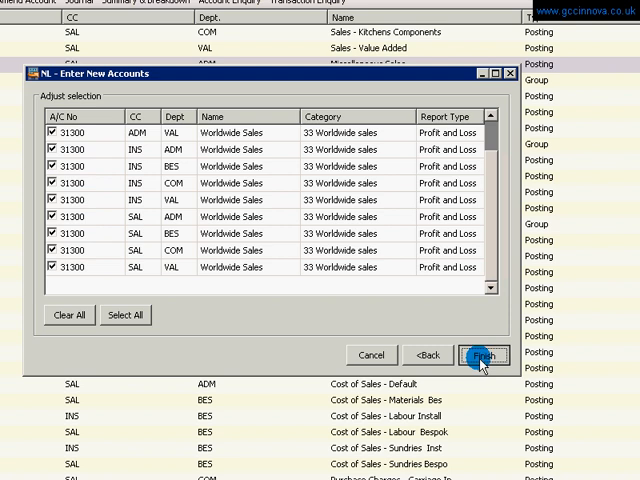
left_click(484, 356)
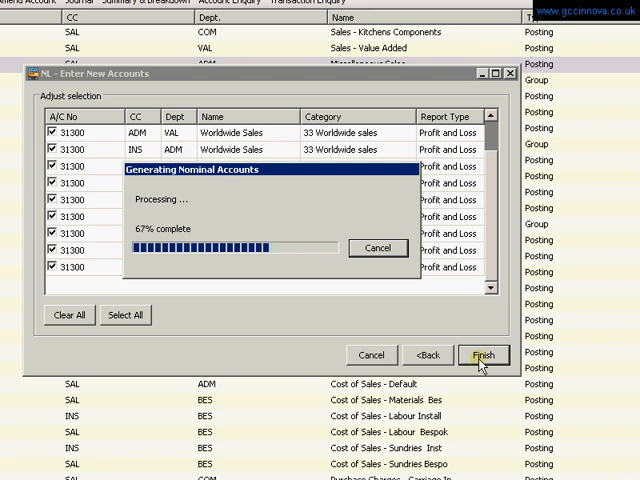
left_click(484, 356)
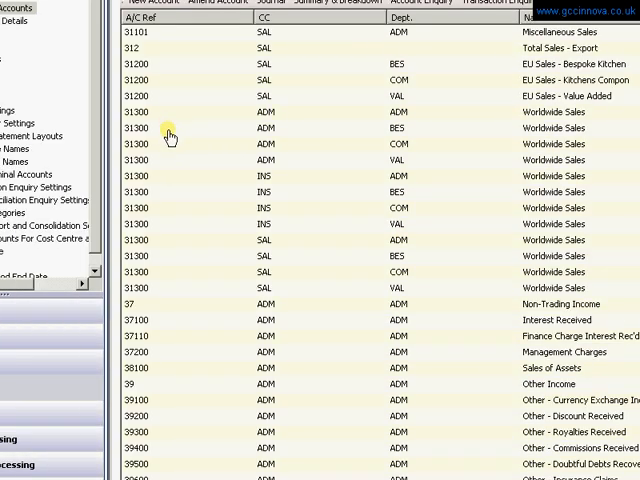
mouse_move(176, 288)
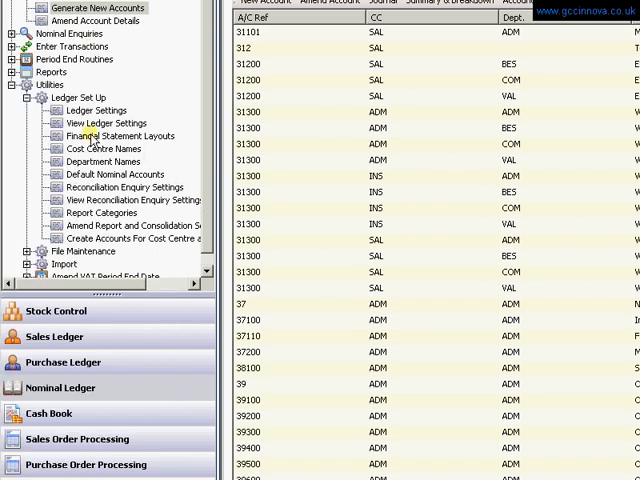
Step: Edit the Profit & Loss layout and add a Worldwide Sales line for category 33 below EU Sales
left_click(112, 136)
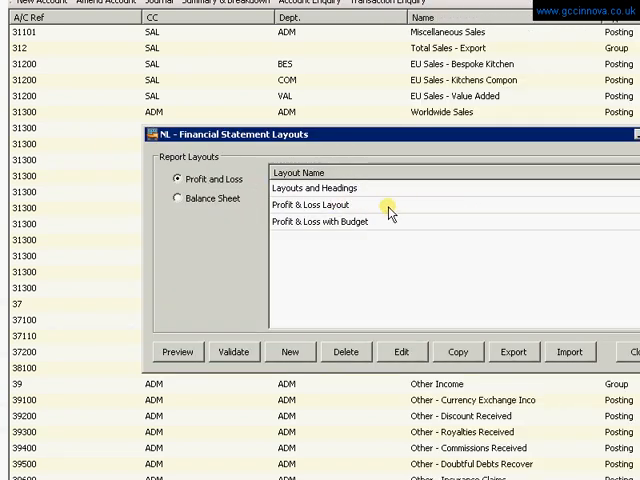
left_click(320, 204)
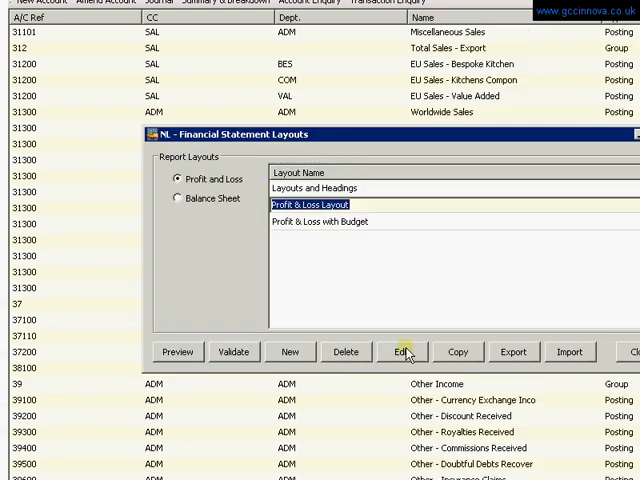
left_click(400, 352)
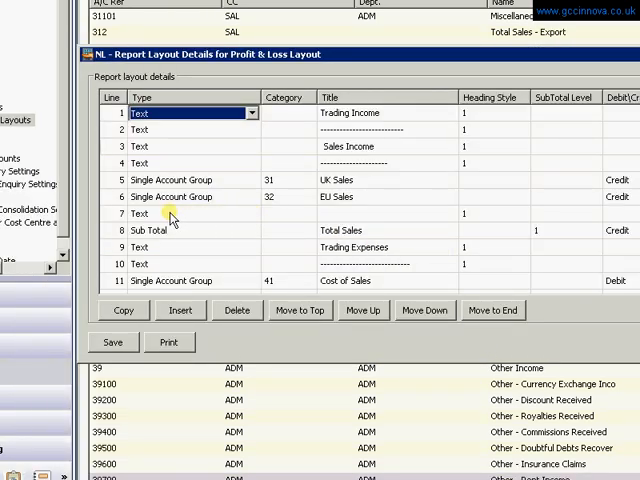
left_click(180, 310)
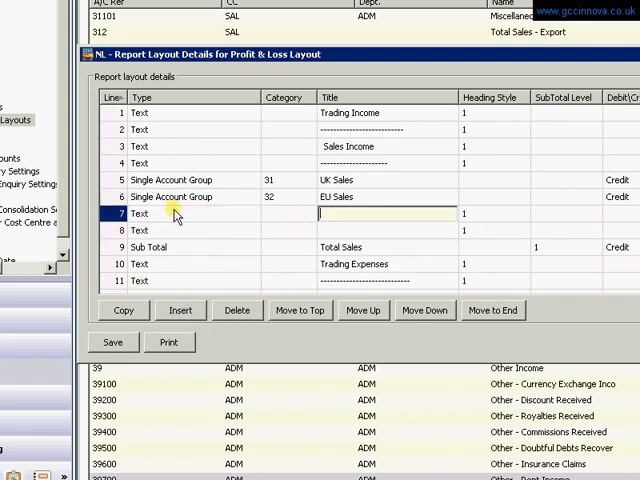
left_click(252, 214)
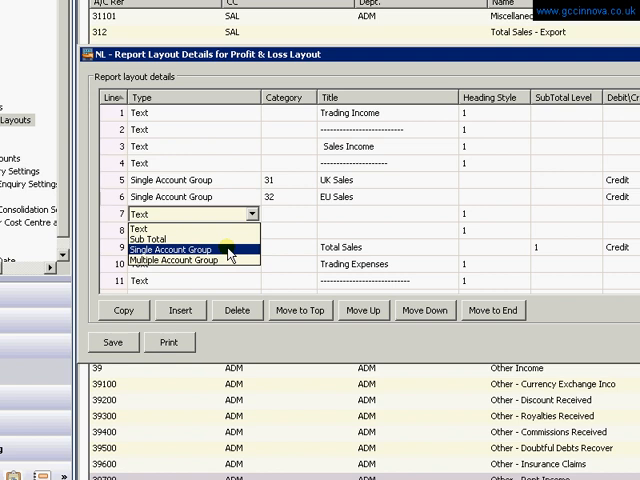
mouse_move(184, 264)
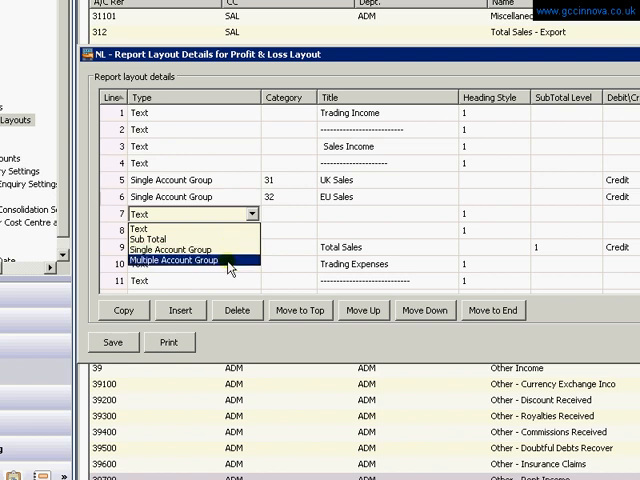
mouse_move(176, 250)
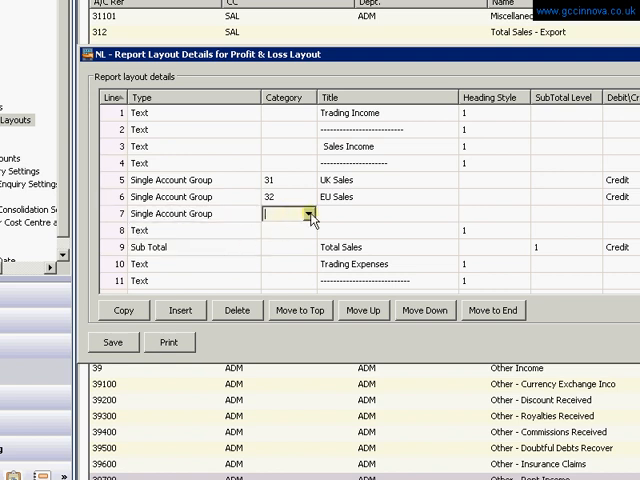
type("33")
left_click(388, 214)
type("Worldwide sales")
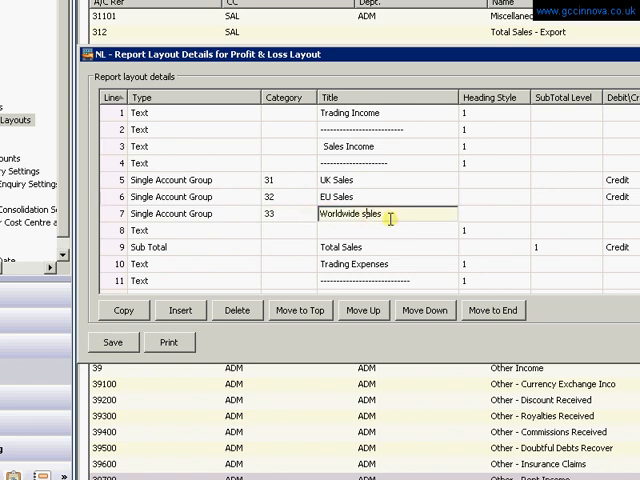
left_click(490, 212)
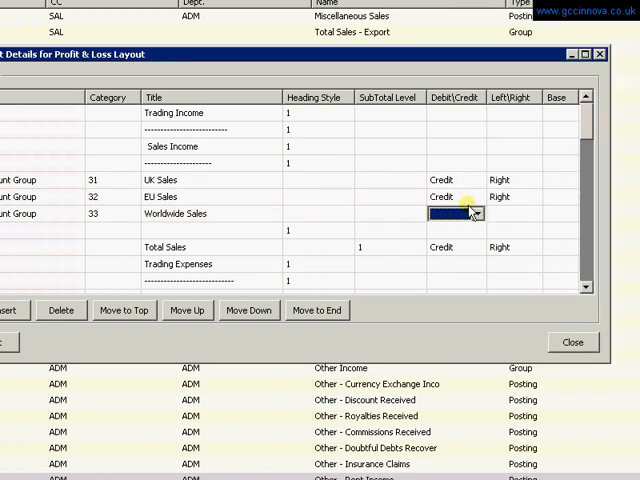
Step: Set the Worldwide Sales line to Credit on the Right, save the layout and close the details
left_click(476, 214)
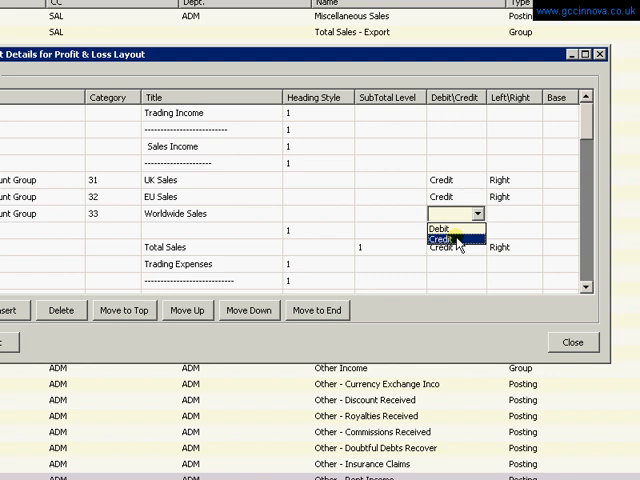
left_click(440, 240)
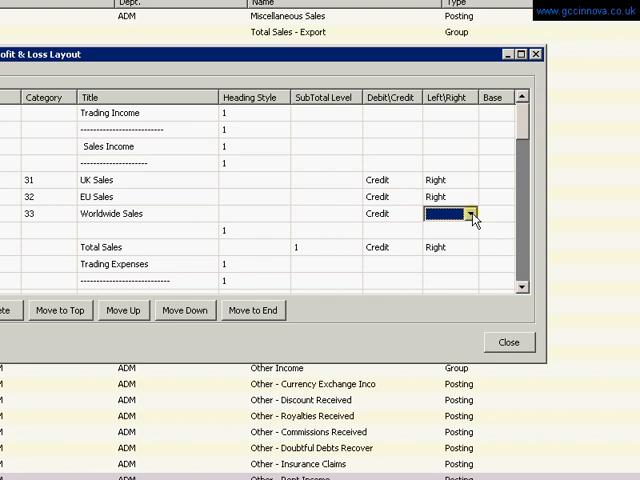
left_click(472, 212)
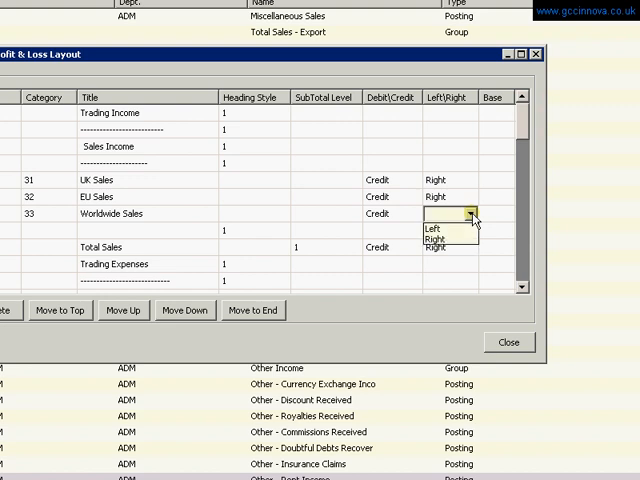
left_click(436, 234)
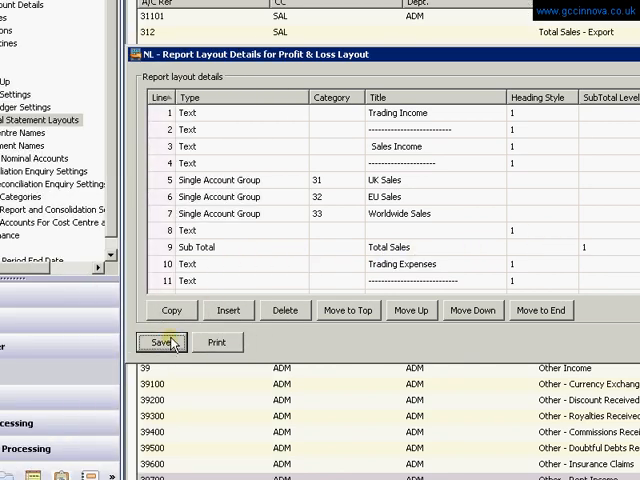
left_click(160, 342)
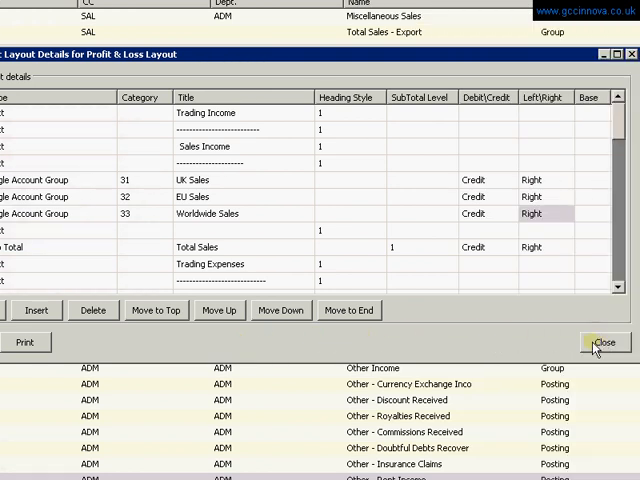
left_click(606, 342)
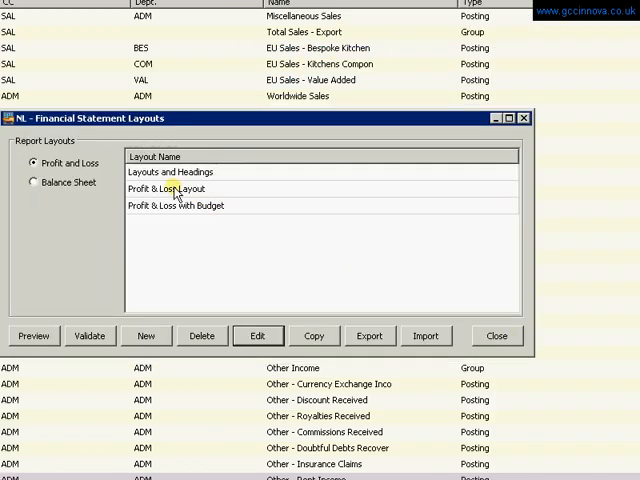
Step: Validate the Profit & Loss Layout with no problems found and close the layout windows
left_click(176, 188)
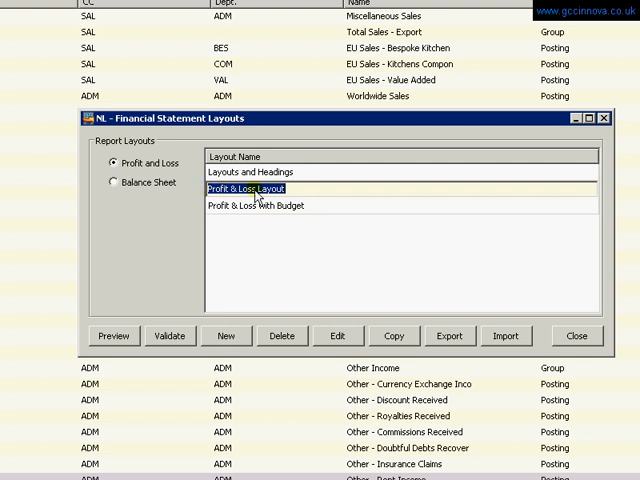
mouse_move(168, 336)
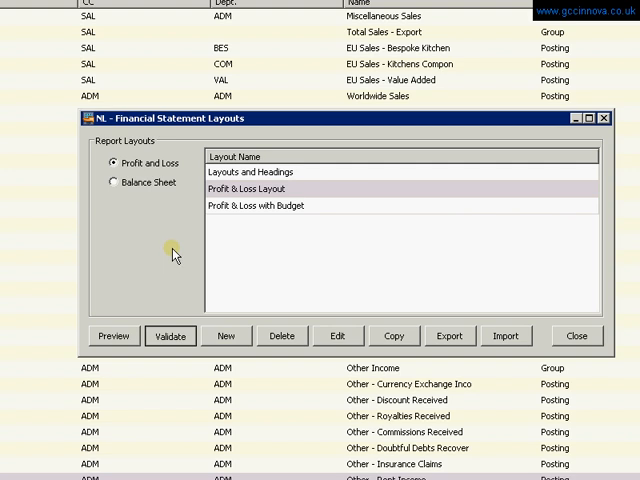
left_click(170, 336)
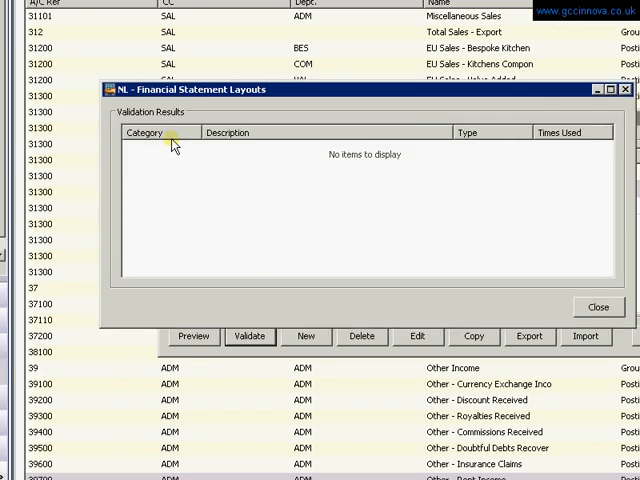
mouse_move(228, 156)
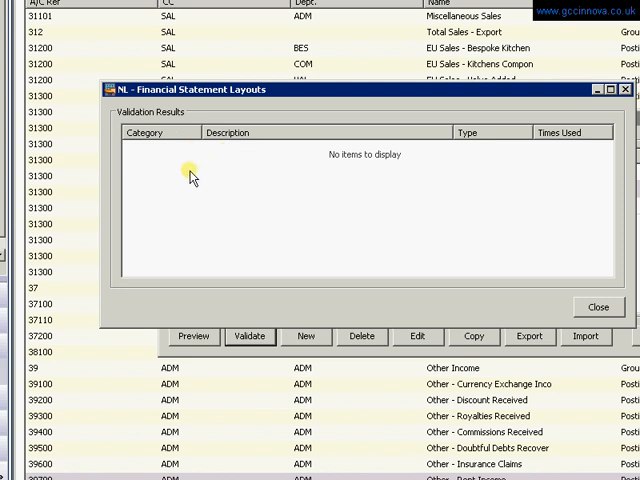
mouse_move(412, 192)
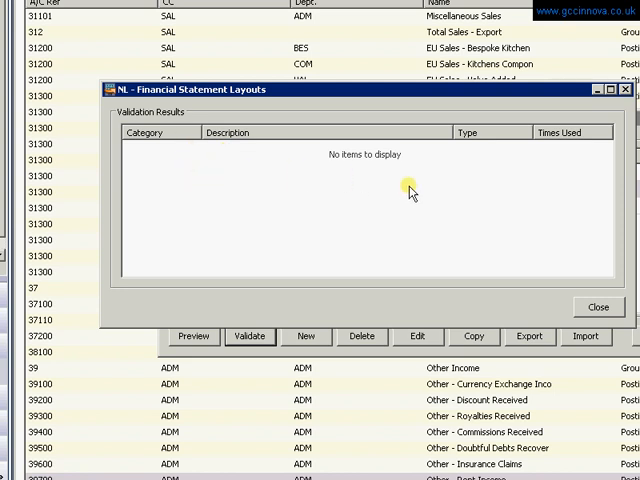
left_click(470, 306)
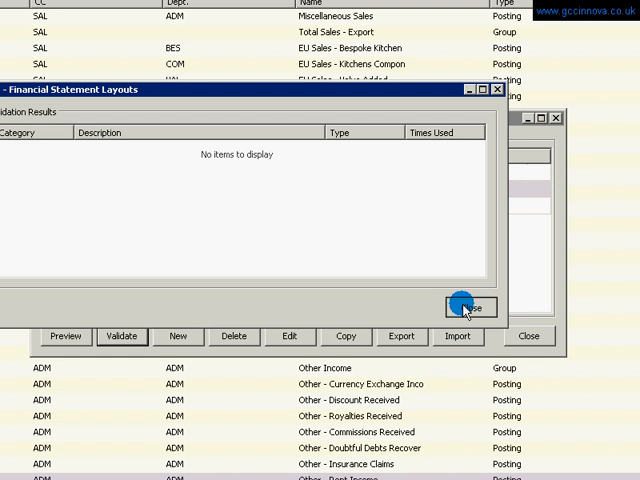
left_click(470, 306)
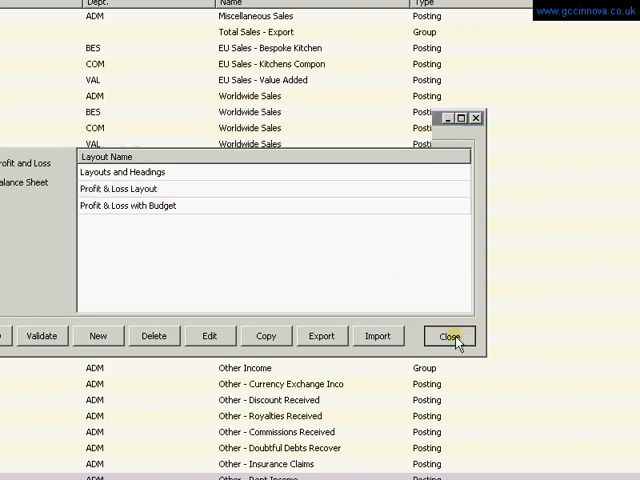
left_click(448, 336)
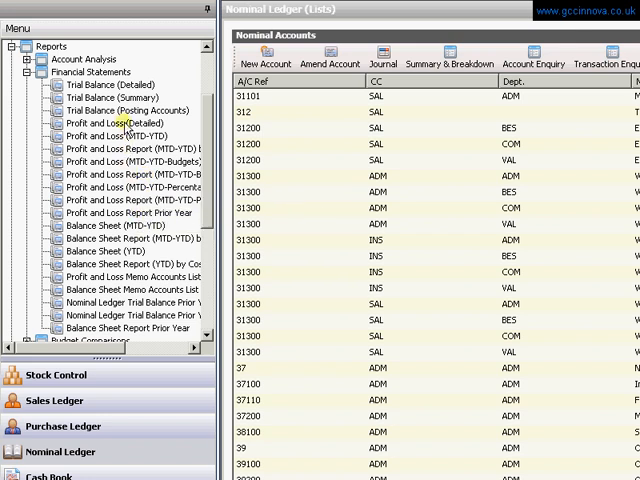
Step: Run Profit and Loss (Detailed) using the Profit & Loss Layout as its report name
left_click(112, 122)
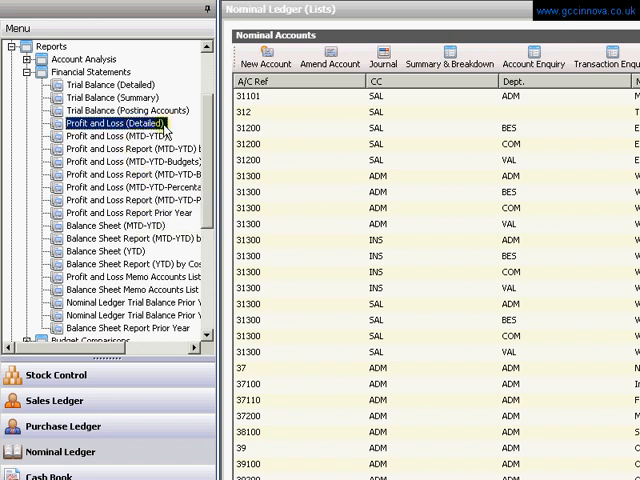
double_click(110, 122)
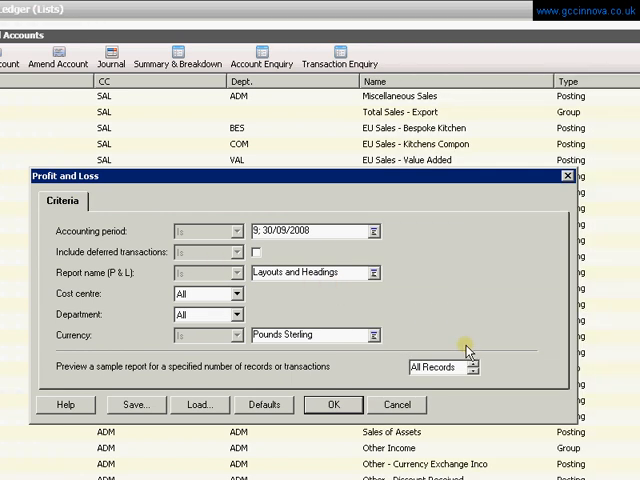
mouse_move(378, 230)
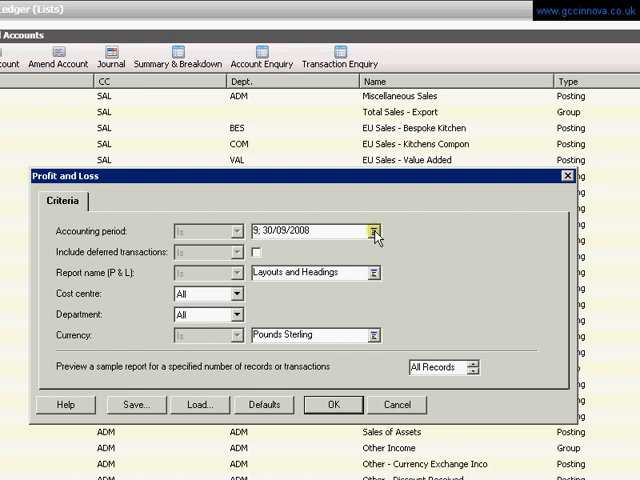
left_click(372, 272)
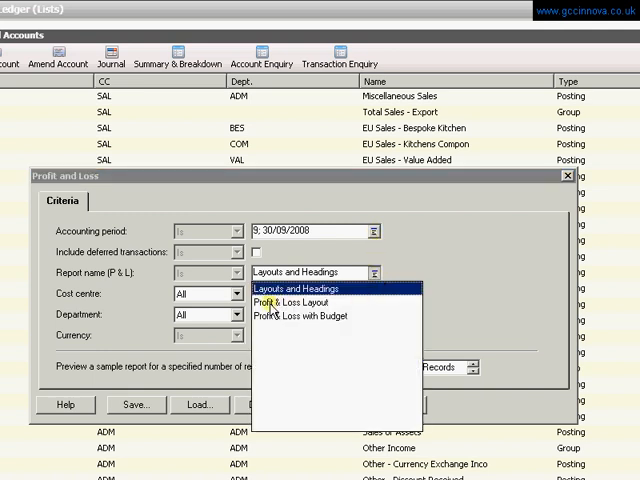
left_click(310, 304)
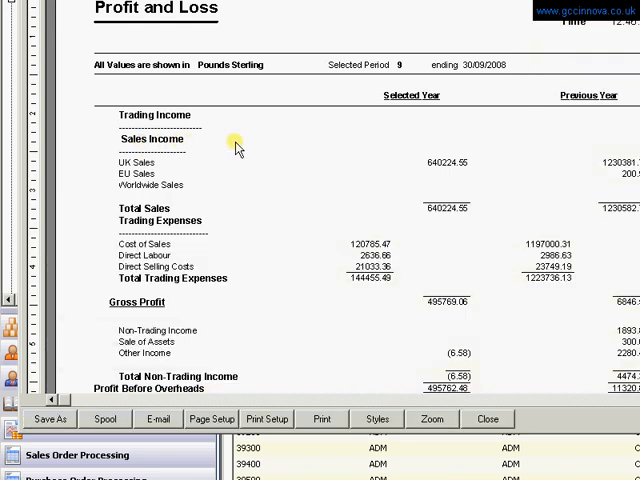
mouse_move(338, 136)
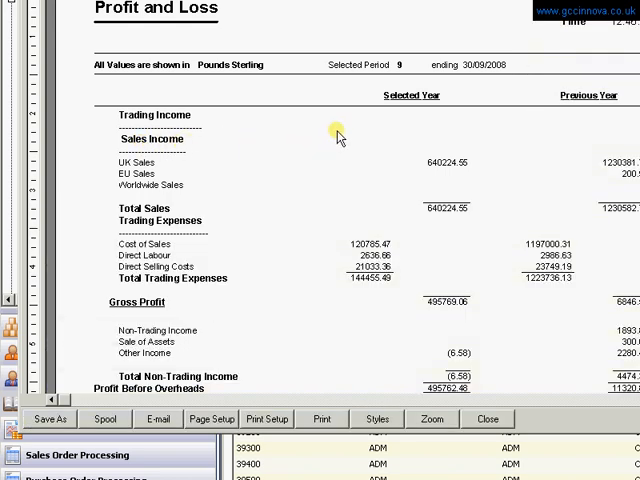
mouse_move(196, 188)
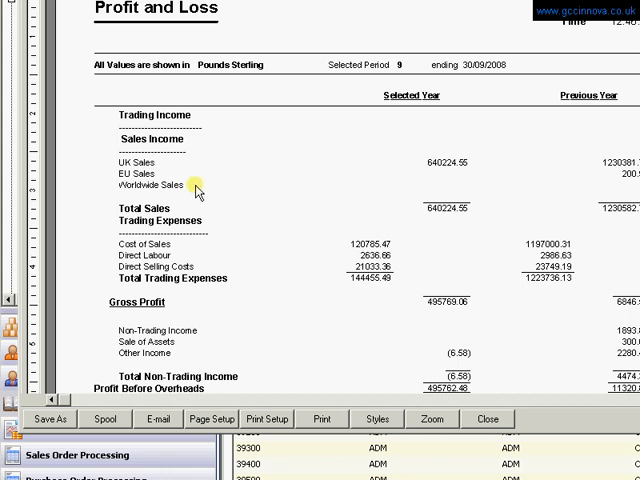
mouse_move(448, 212)
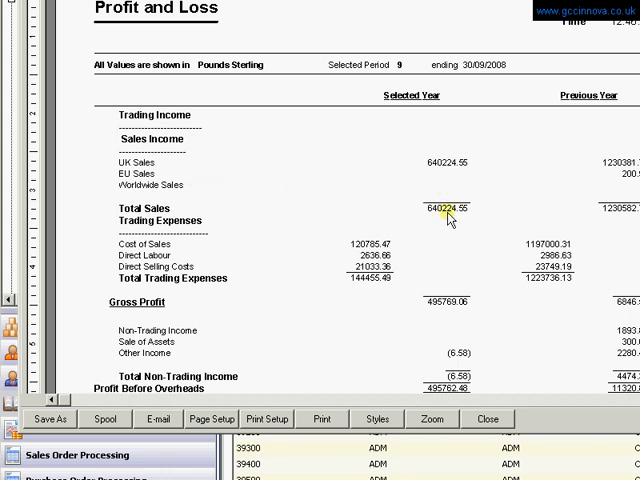
mouse_move(276, 208)
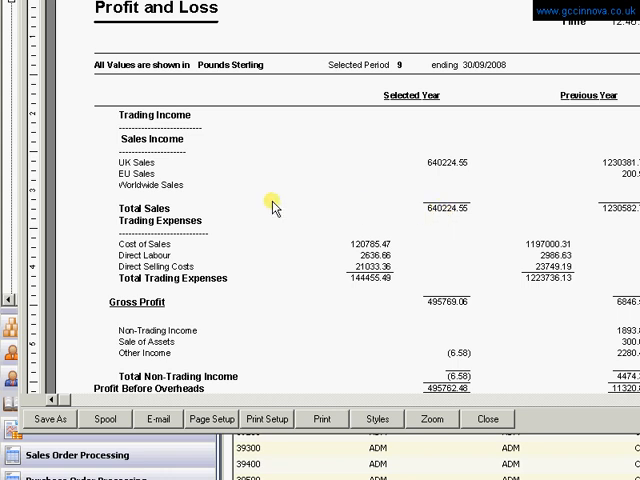